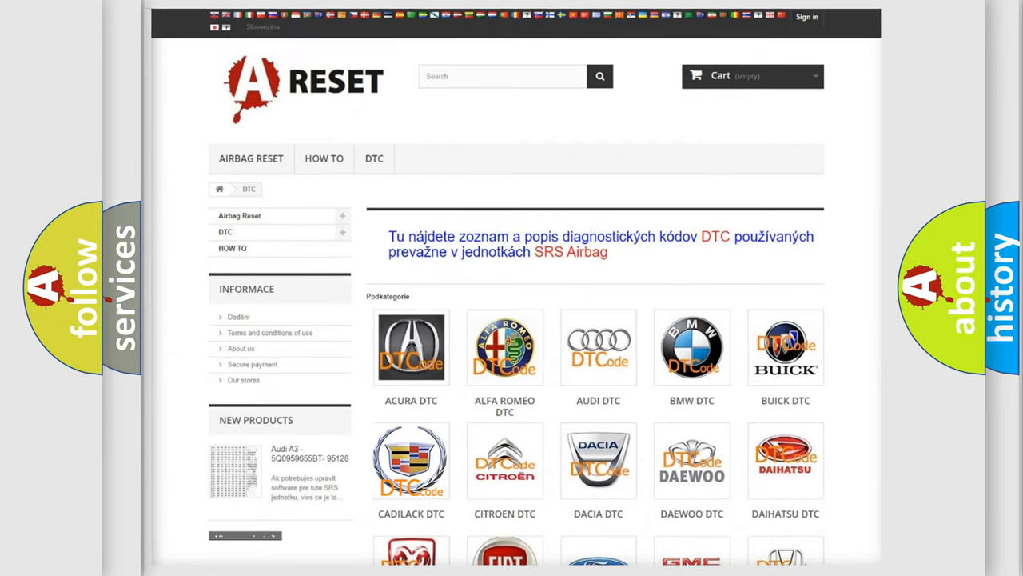
Step: Advance the slideshow to the C028700 definition: ignition on, ignition voltage above 10 volts
click(411, 459)
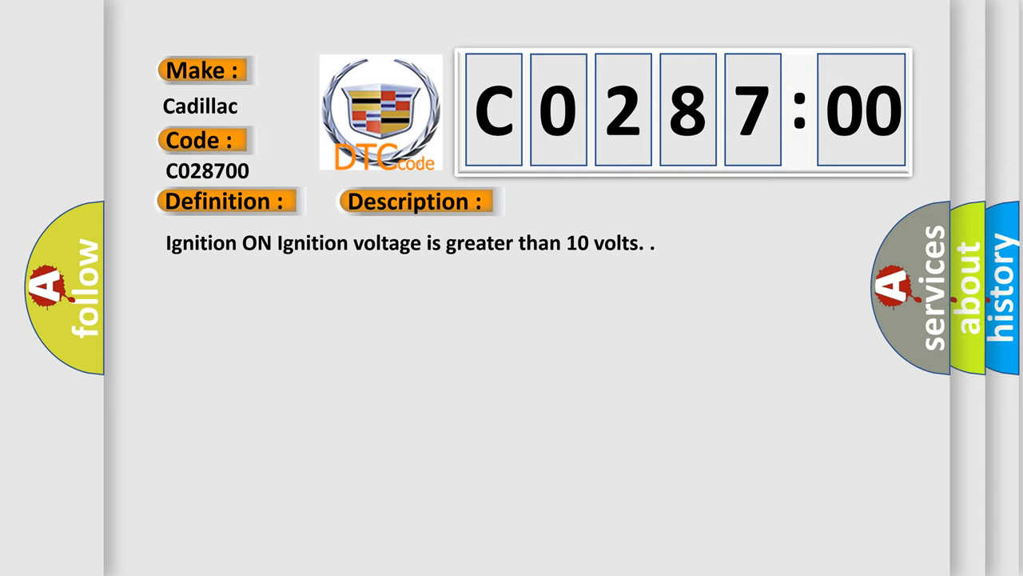
Step: Advance to the Cause slide listing yaw/lateral accelerometer self-test, mounting and calibration faults
click(588, 200)
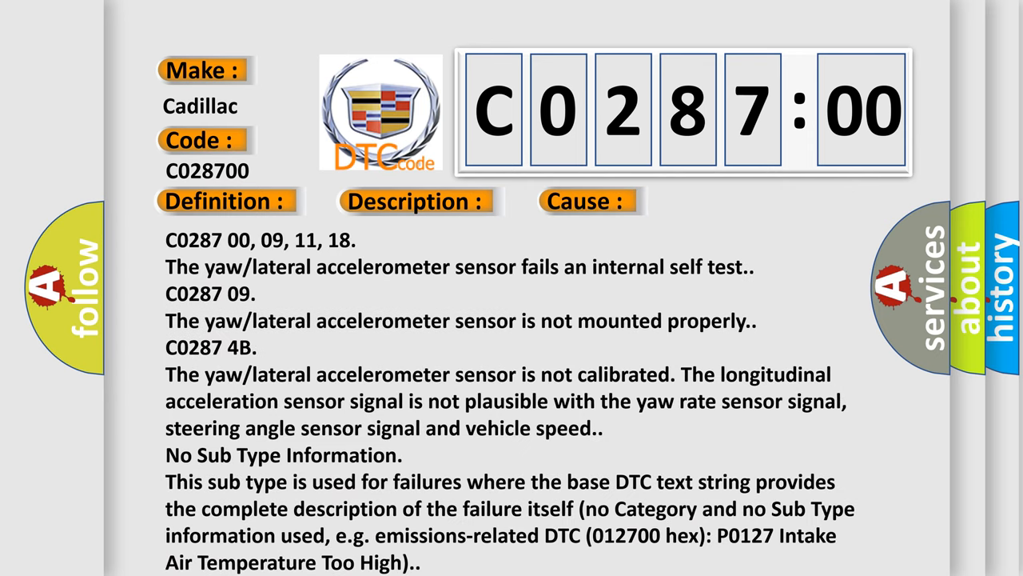